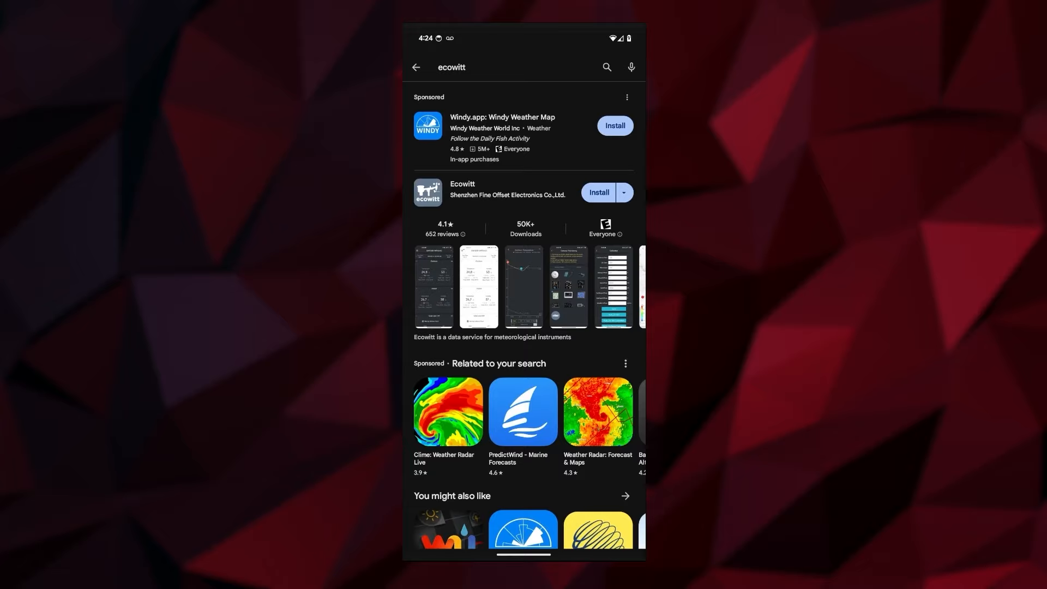
Install the Ecowitt app from Google Play and launch it to its sign-in page.
left_click(599, 193)
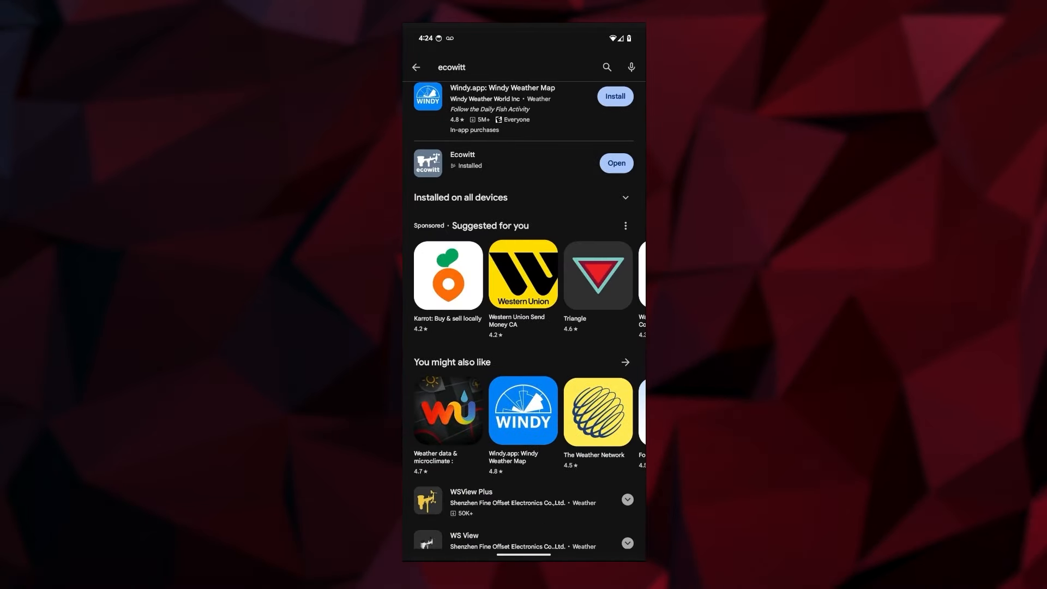
left_click(615, 163)
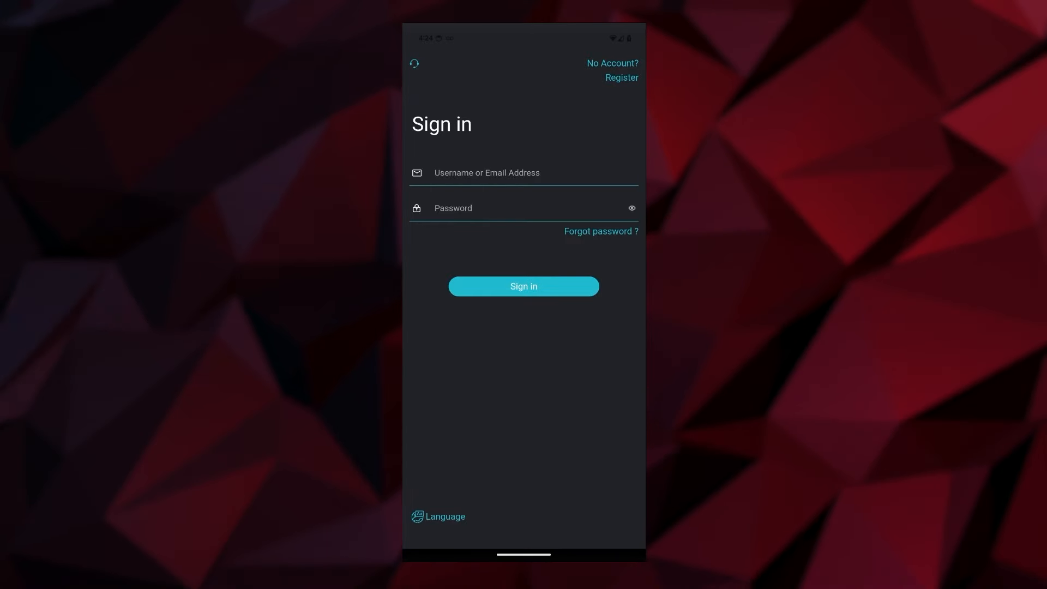
Sign in to the Ecowitt weather account to reach the GW1100B-WIFI2078 dashboard.
left_click(621, 78)
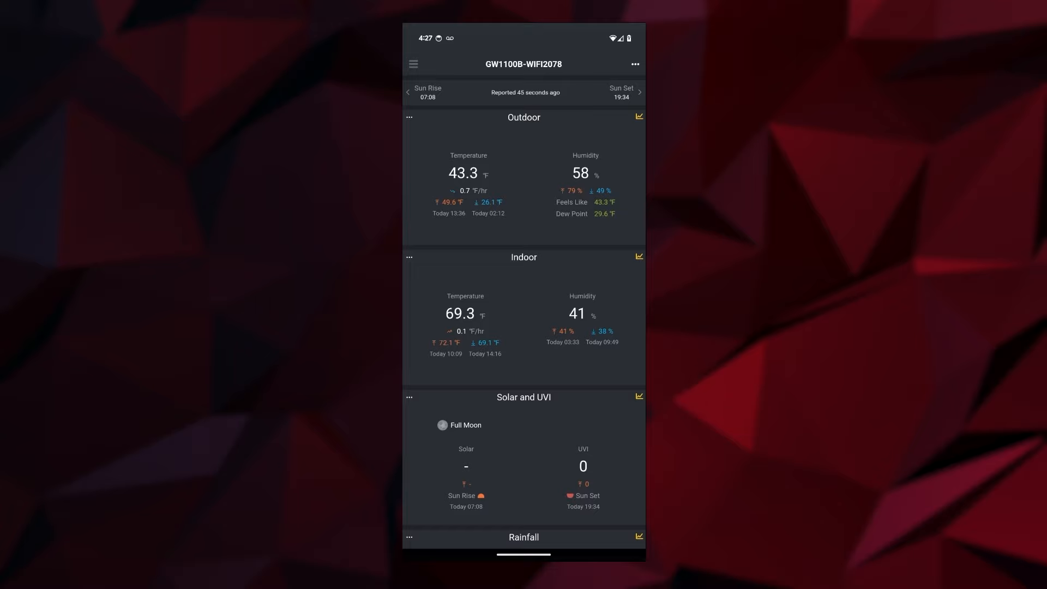
From My Devices, add a new device and select the blue GW1100 gateway model.
left_click(413, 64)
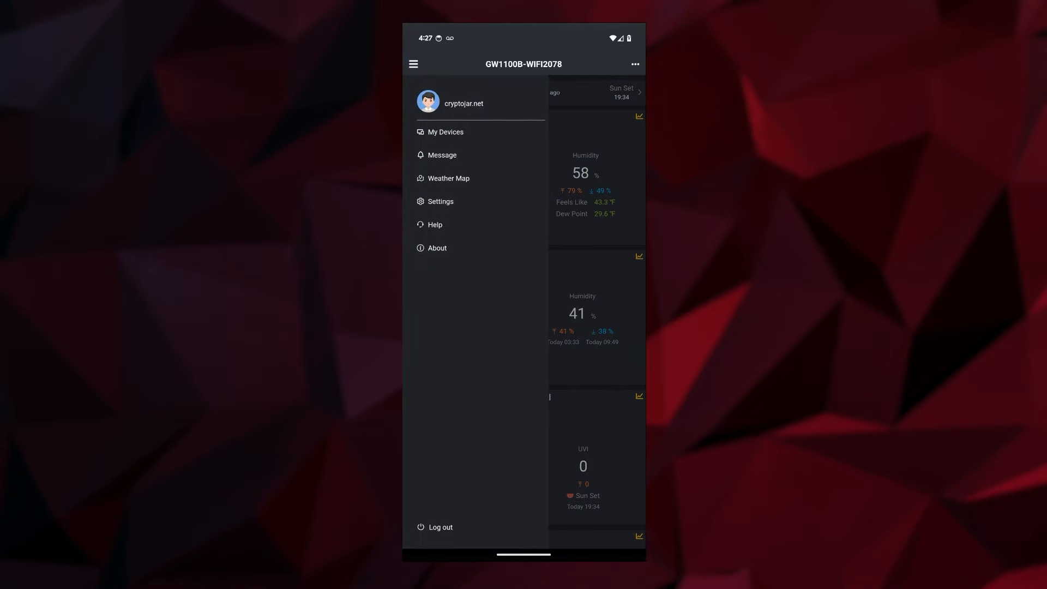
left_click(446, 131)
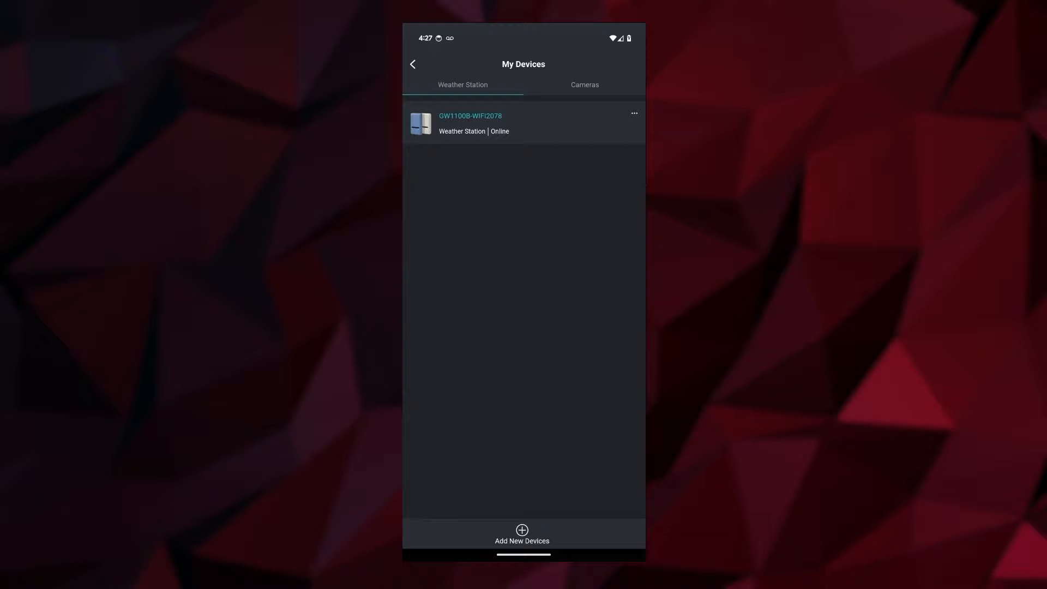
left_click(523, 534)
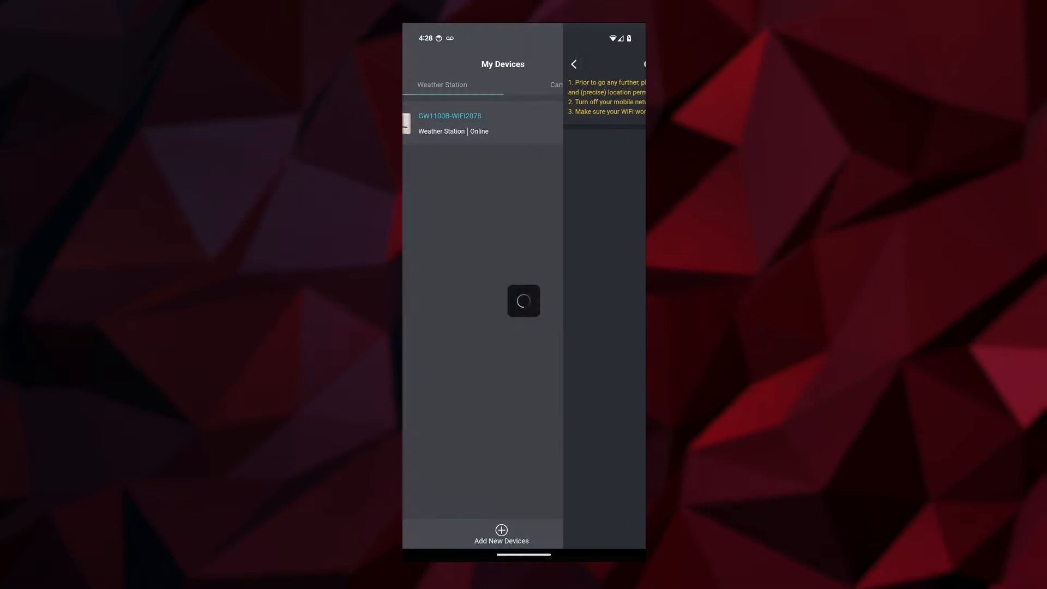
left_click(500, 535)
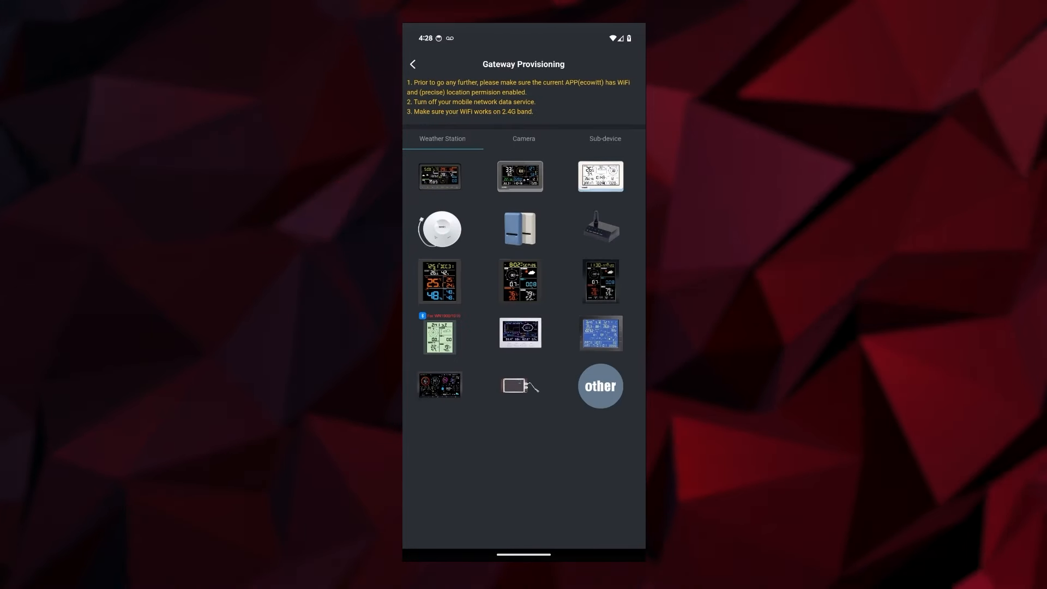
left_click(519, 226)
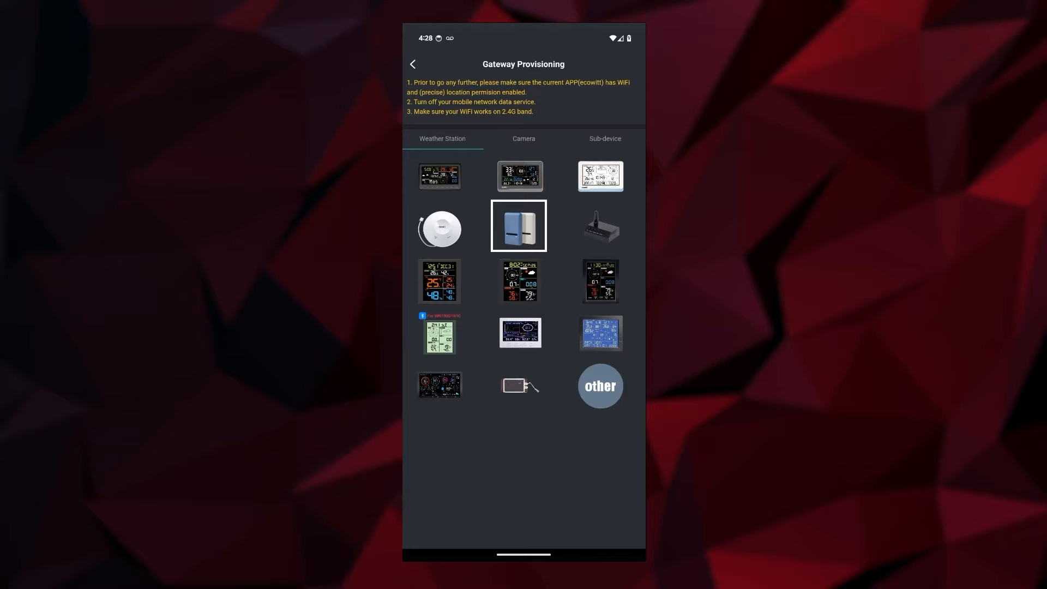
left_click(520, 225)
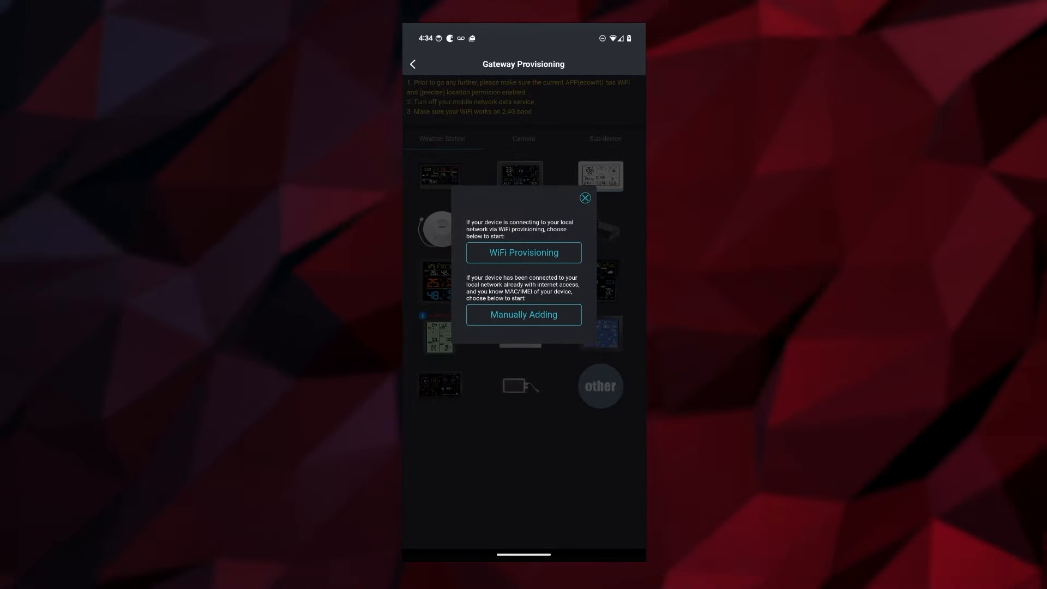
Provision the gateway over WiFi, dismiss the location timeout notice, and confirm setup completion.
left_click(523, 253)
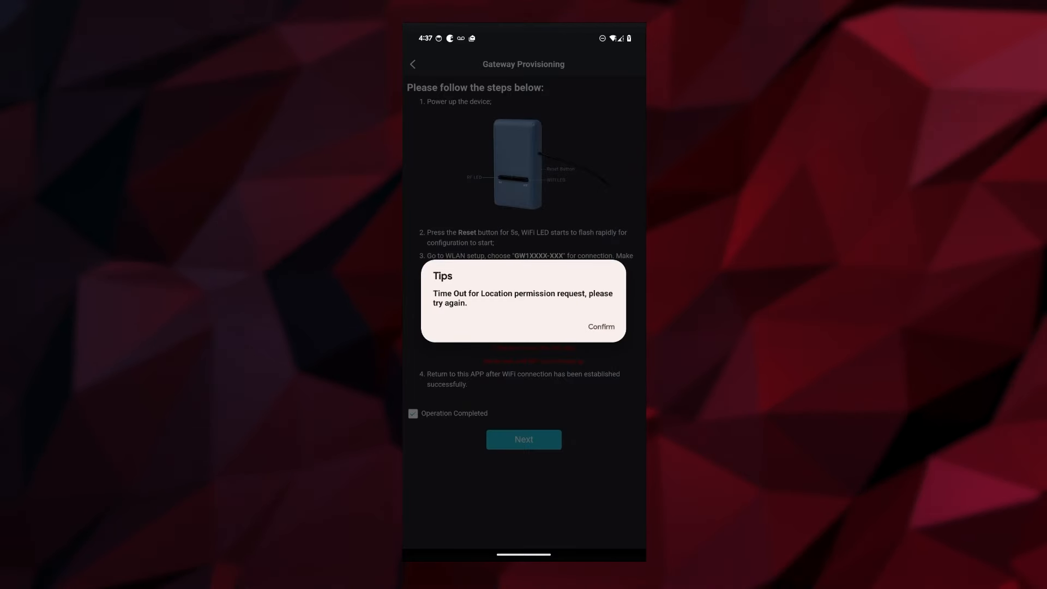
left_click(600, 327)
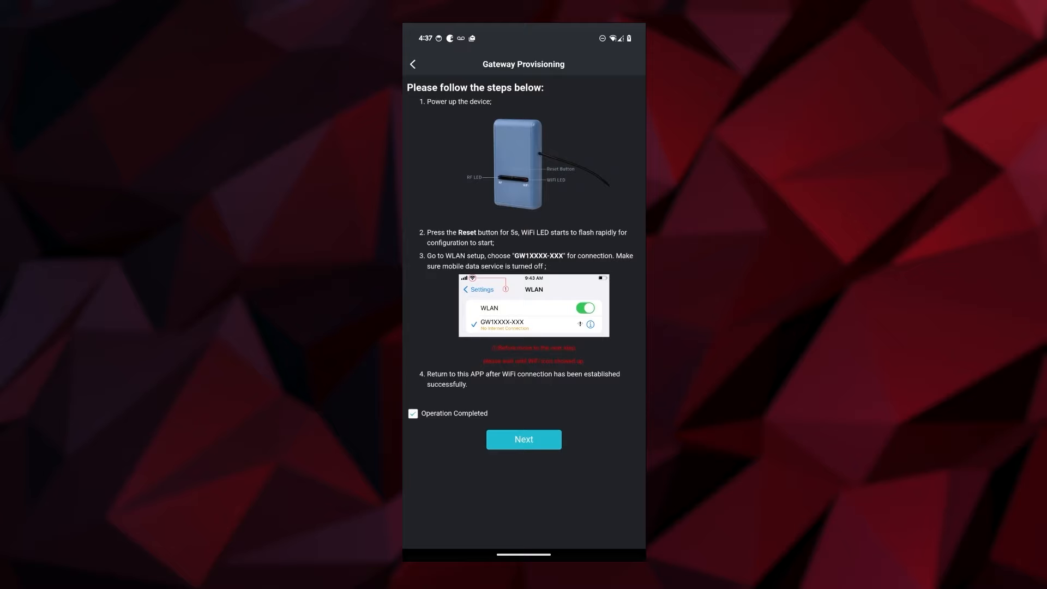
left_click(523, 439)
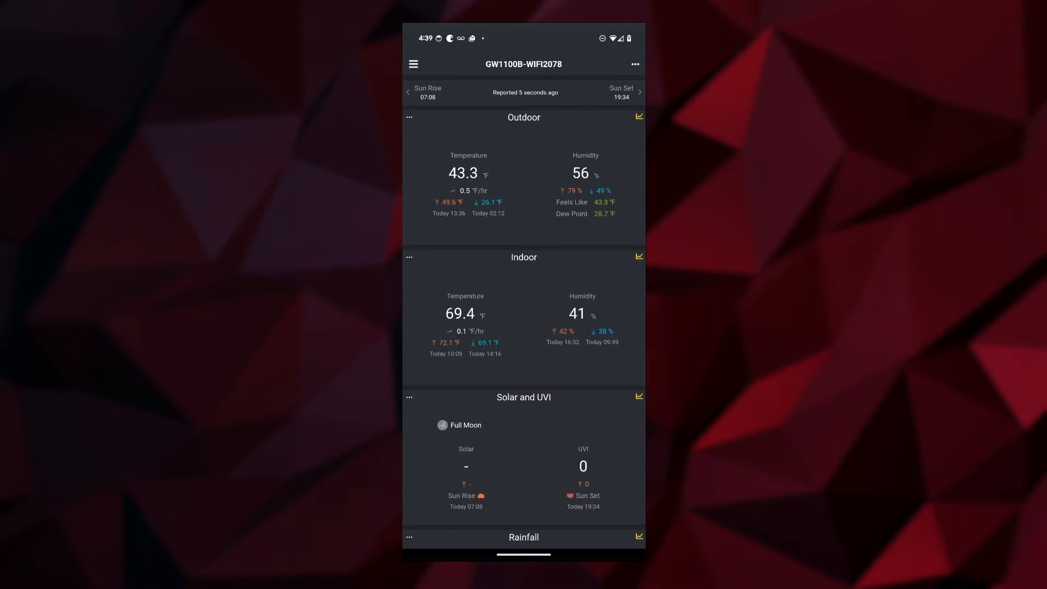
Review the Pressure, PM2.5 CH1 and Battery readings, then show the dashboard's options menu.
scroll("down", 3)
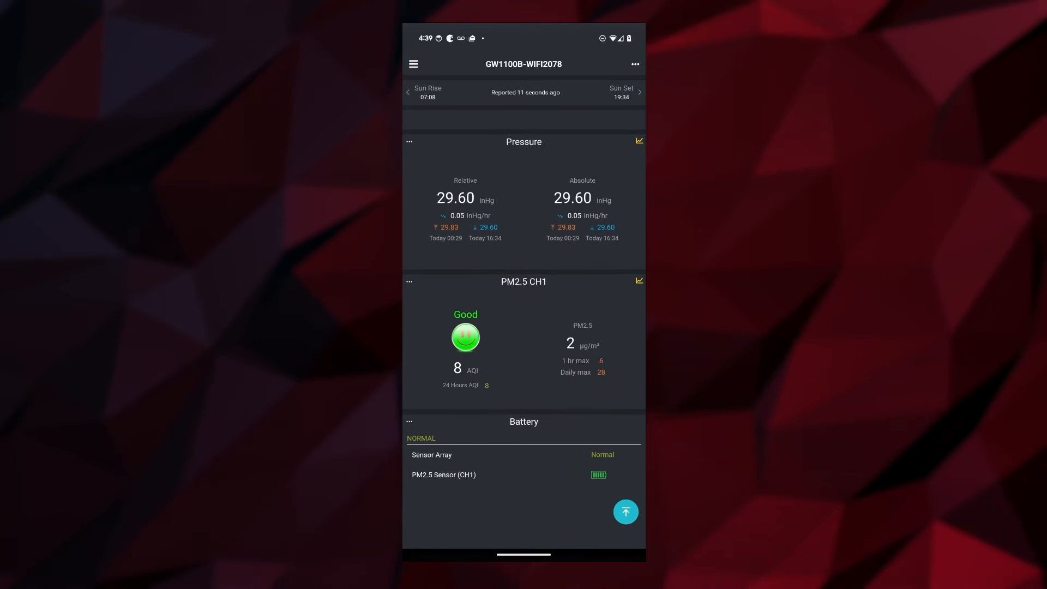
left_click(465, 351)
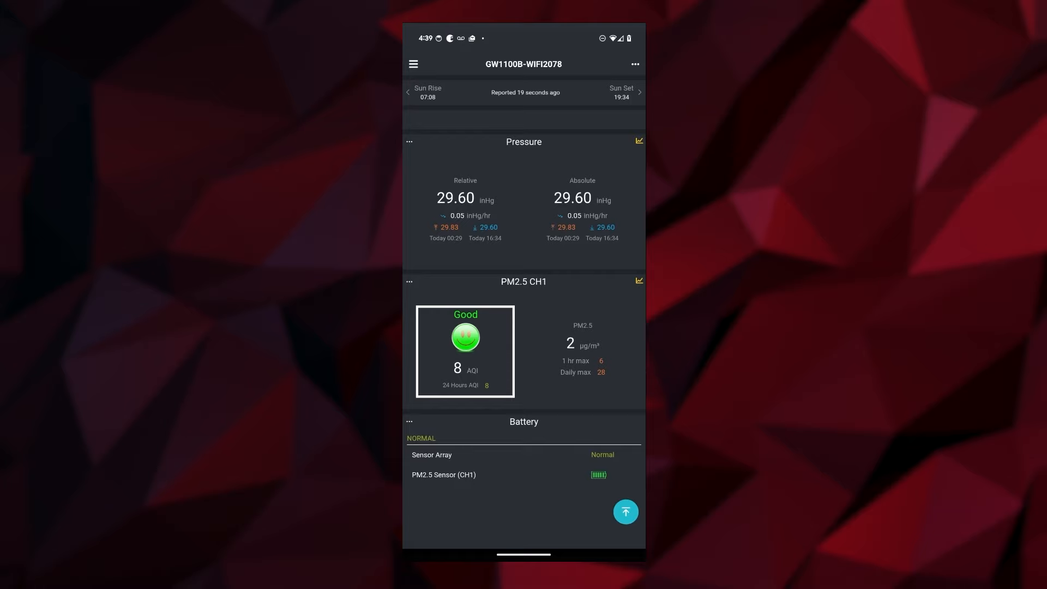
left_click(515, 454)
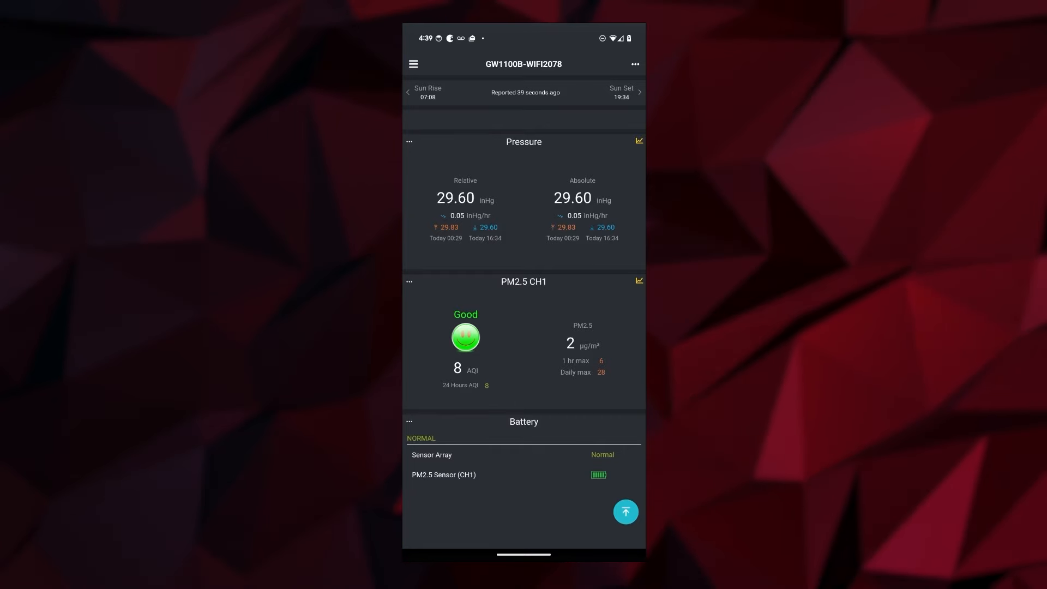
left_click(634, 64)
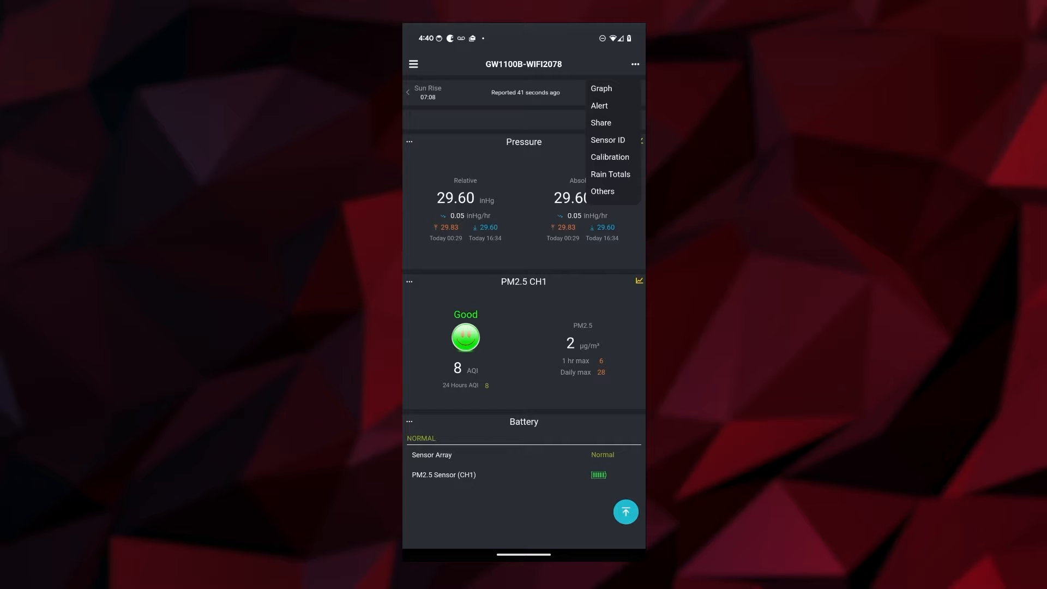
Close the options menu and go to My Devices from the navigation menu.
left_click(607, 140)
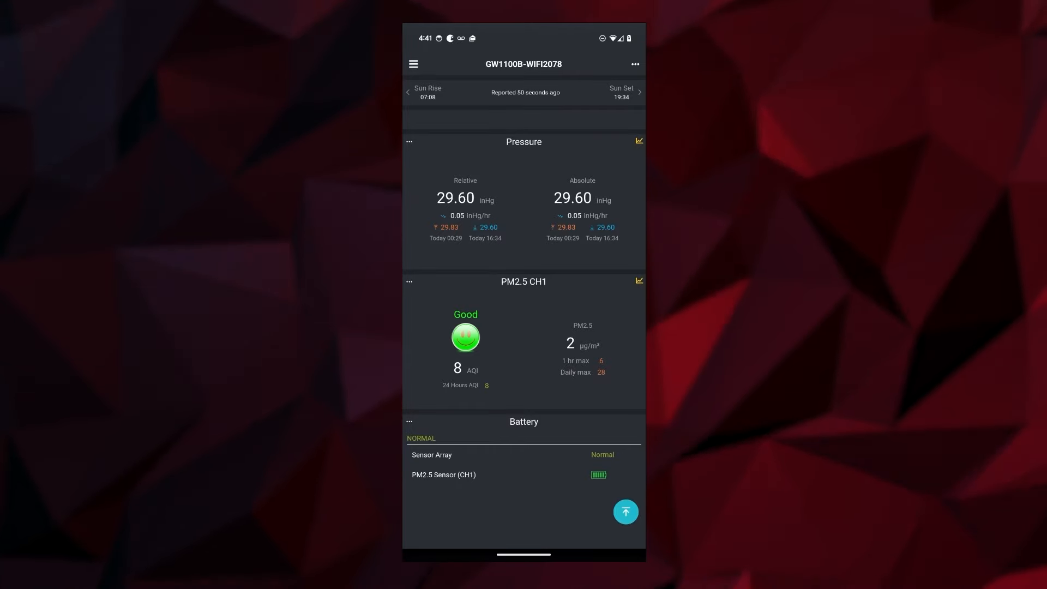
left_click(413, 64)
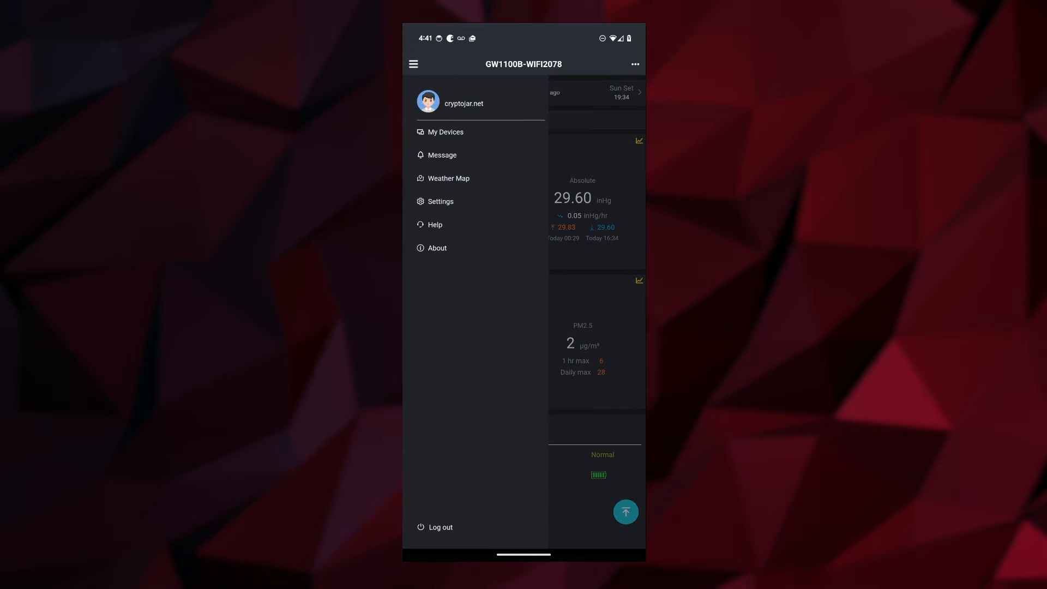
left_click(446, 132)
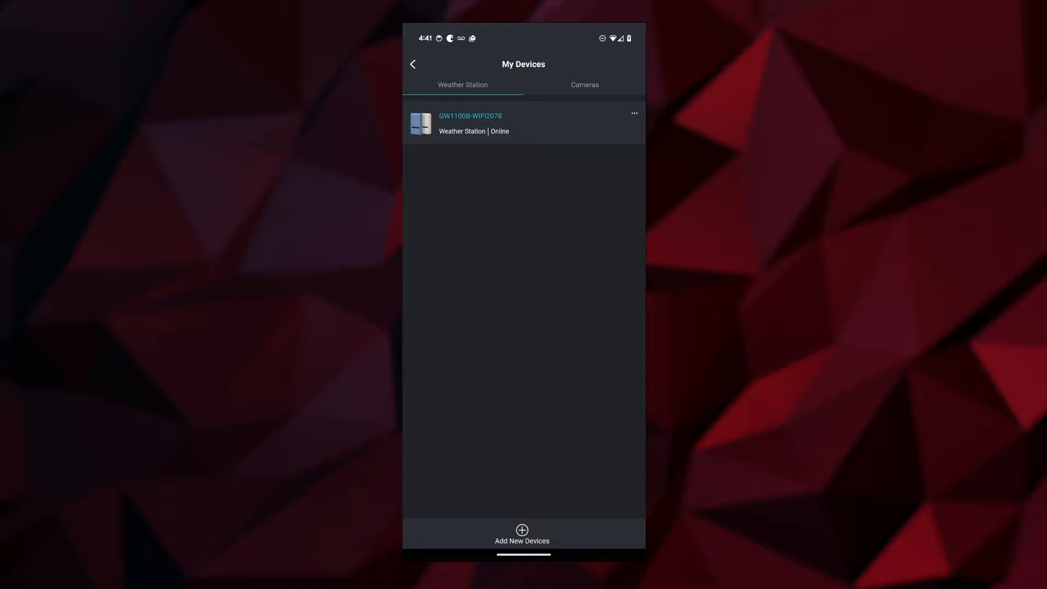